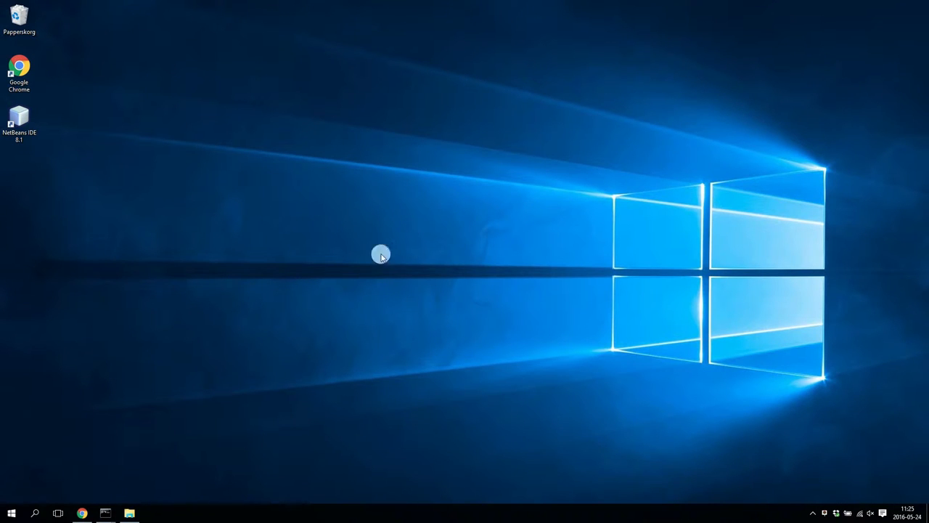
# - Open the Physicians_new project's Client folder in File Explorer from the taskbar
pyautogui.click(129, 512)
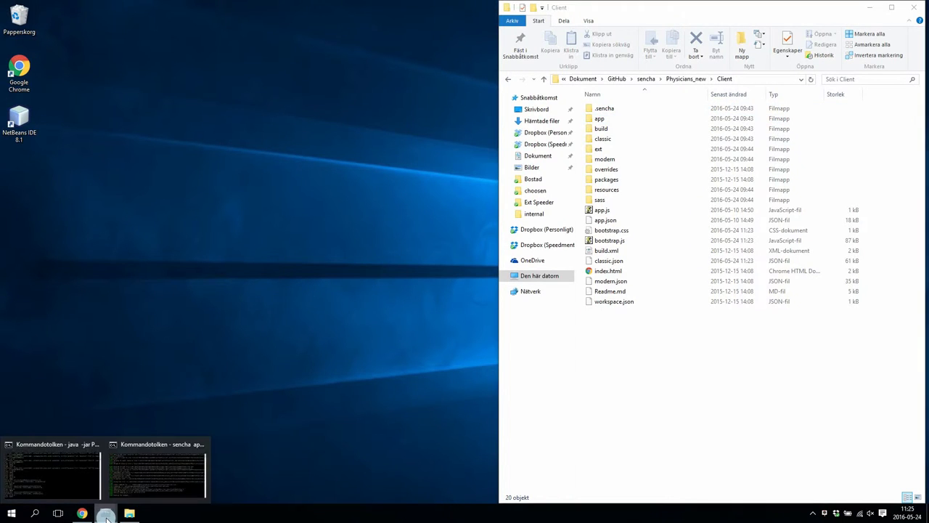
# - Show the sencha app watch and java -jar server consoles, then switch to the MyGrid browser window
pyautogui.click(157, 469)
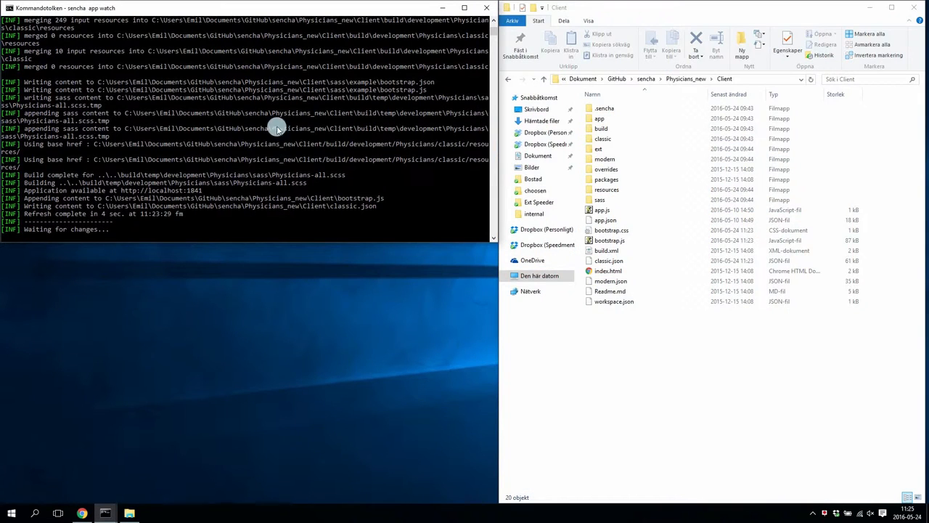
pyautogui.moveTo(200, 70)
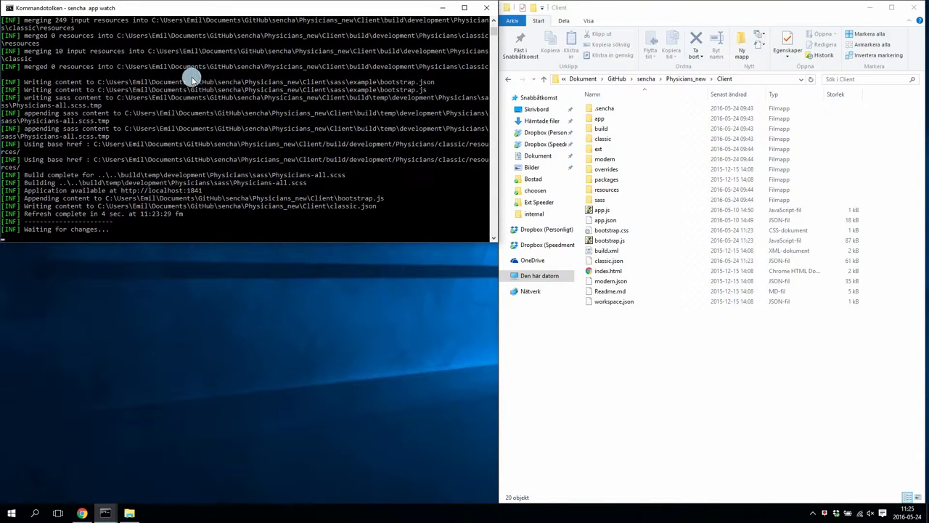
pyautogui.moveTo(106, 513)
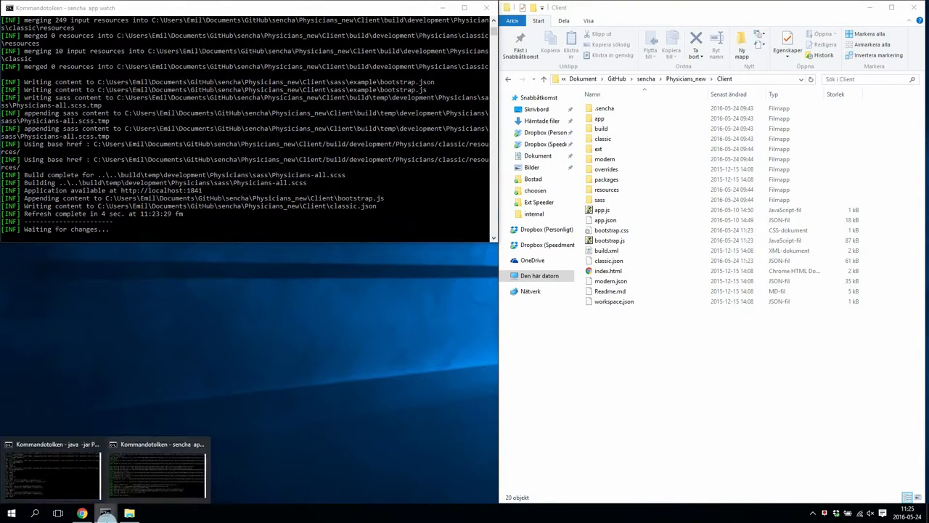
pyautogui.click(51, 464)
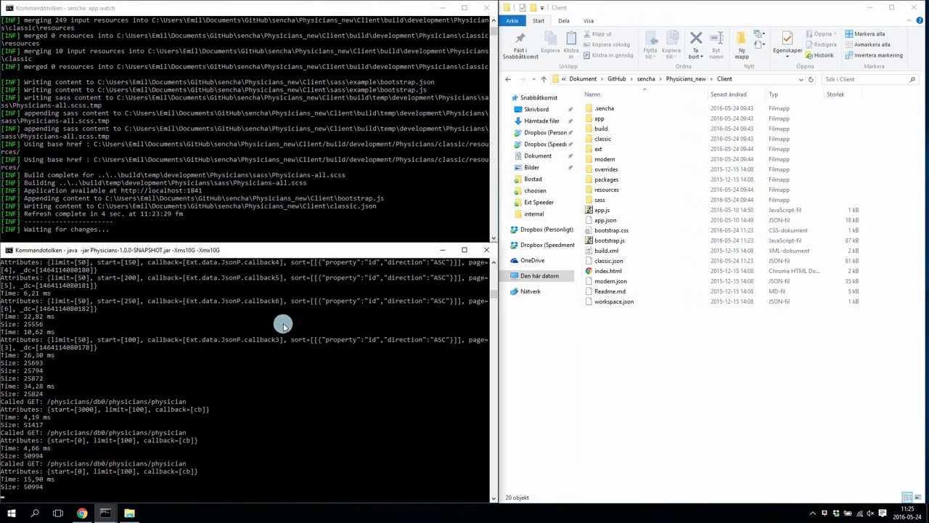
pyautogui.moveTo(260, 312)
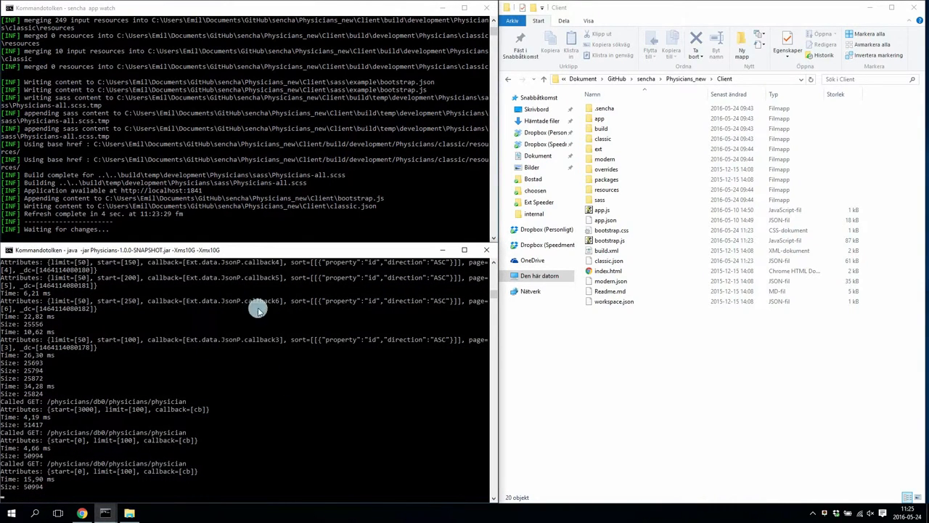
pyautogui.moveTo(267, 347)
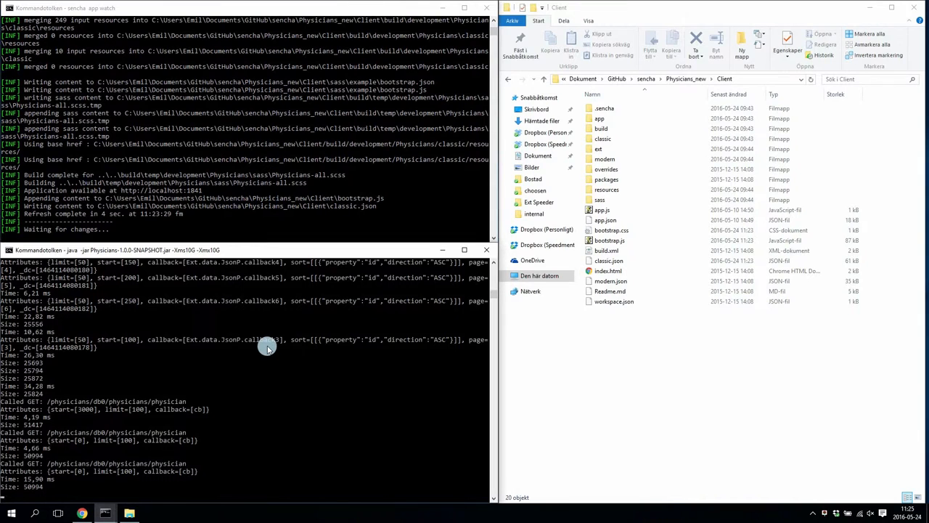
pyautogui.moveTo(211, 385)
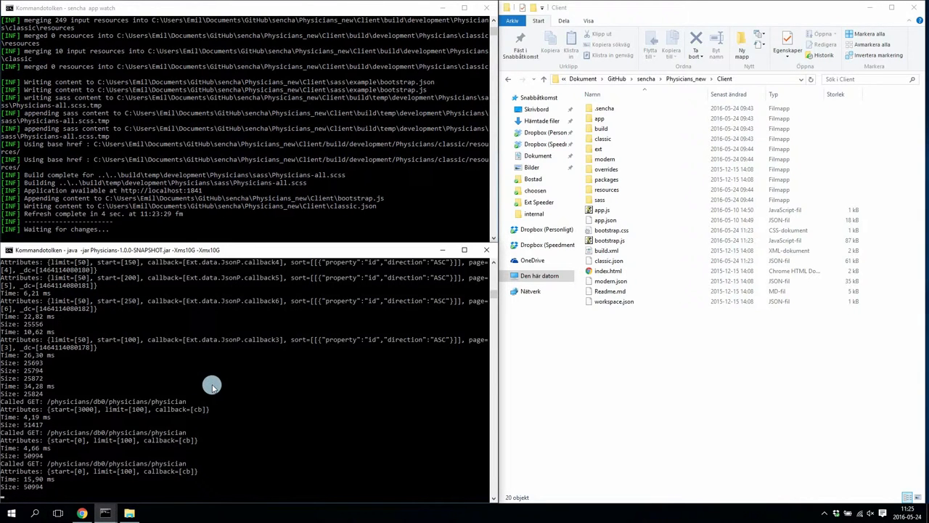
pyautogui.click(82, 514)
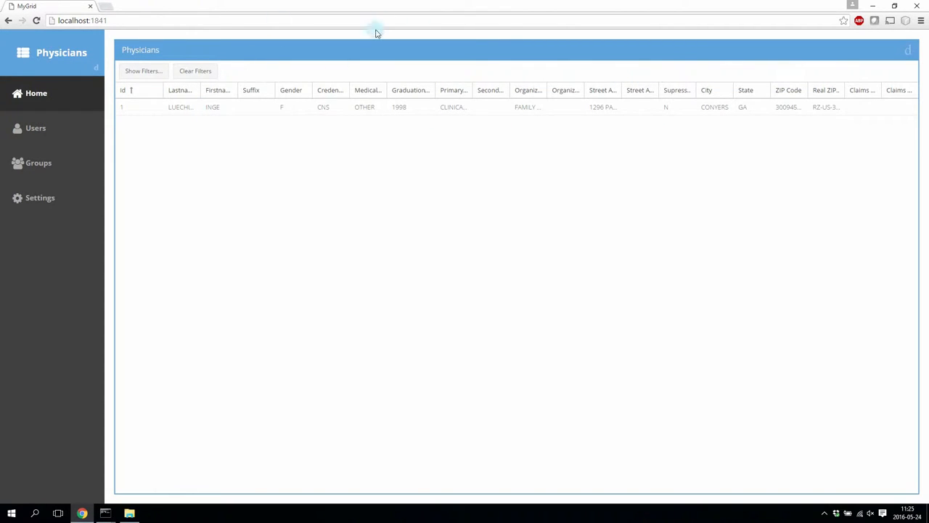
pyautogui.moveTo(821, 107)
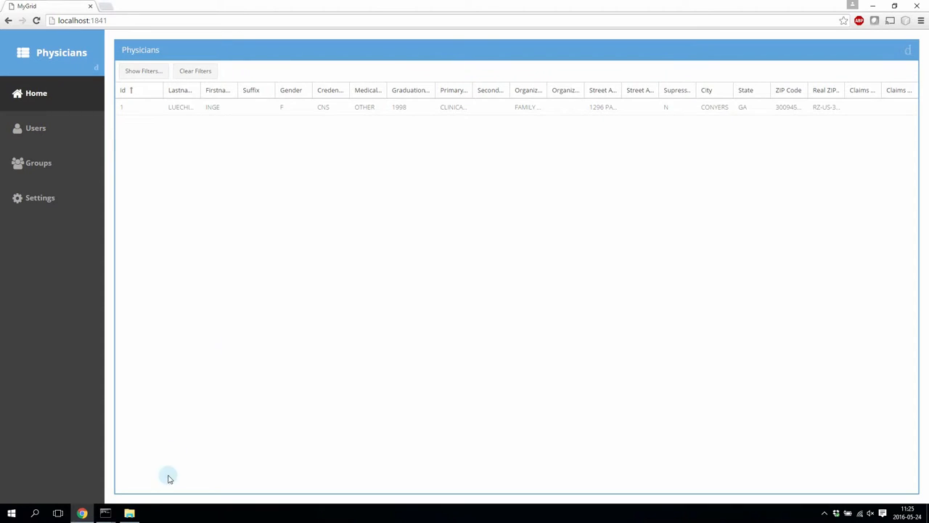
# - Open app/store/Physicians.js with 'Edit with Notepad++'
pyautogui.click(129, 514)
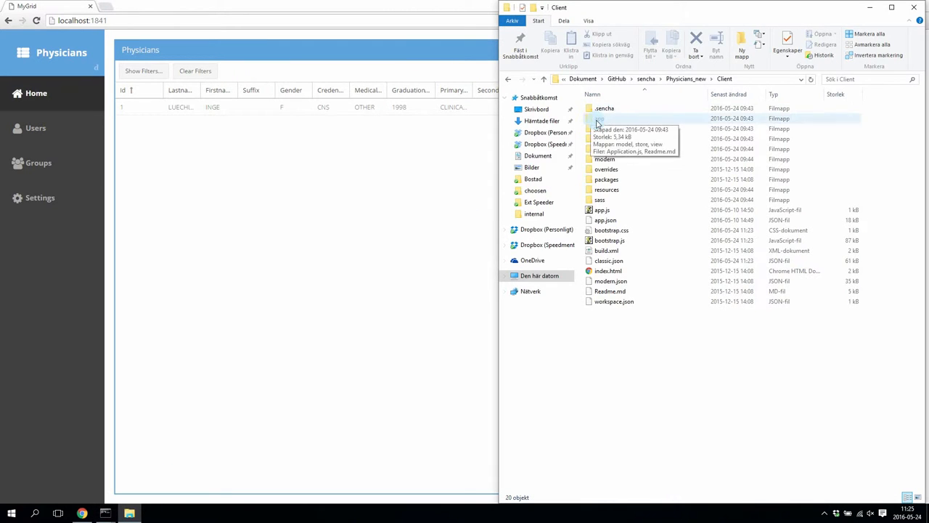
pyautogui.doubleClick(599, 119)
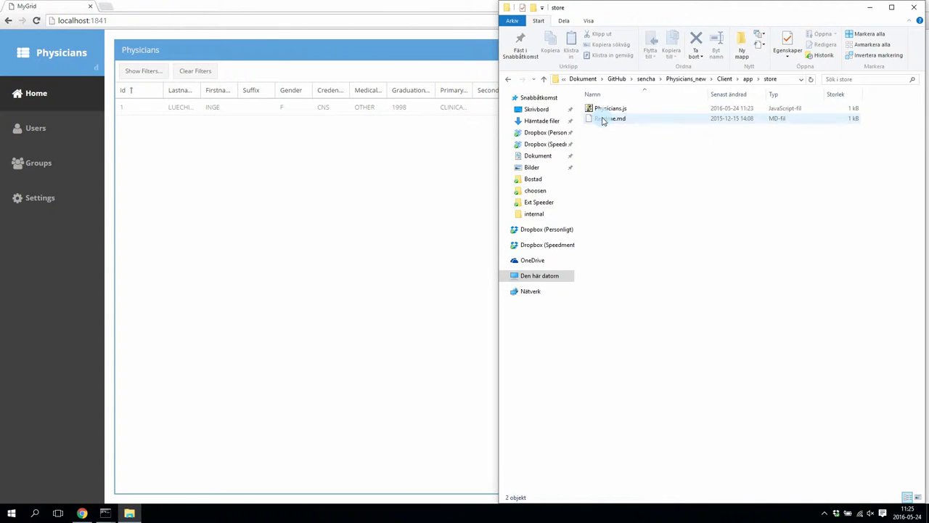
pyautogui.rightClick(610, 108)
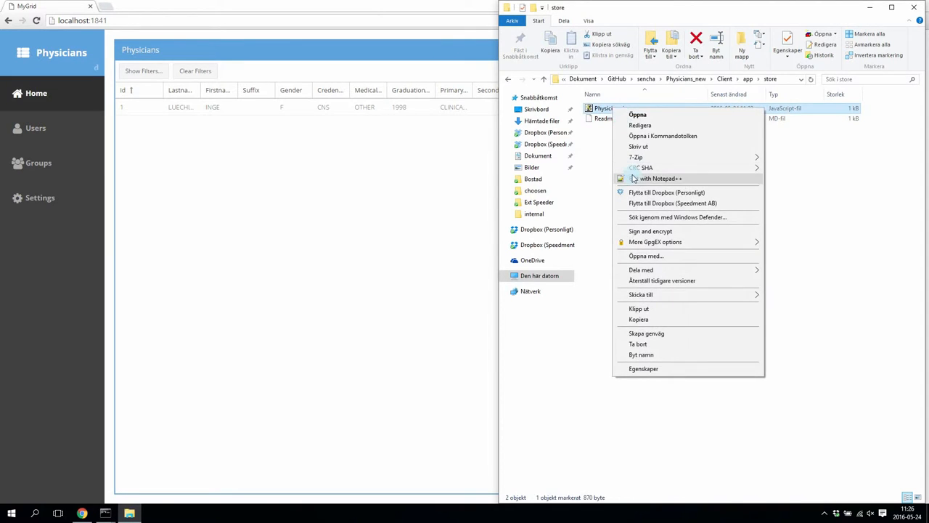
pyautogui.click(661, 178)
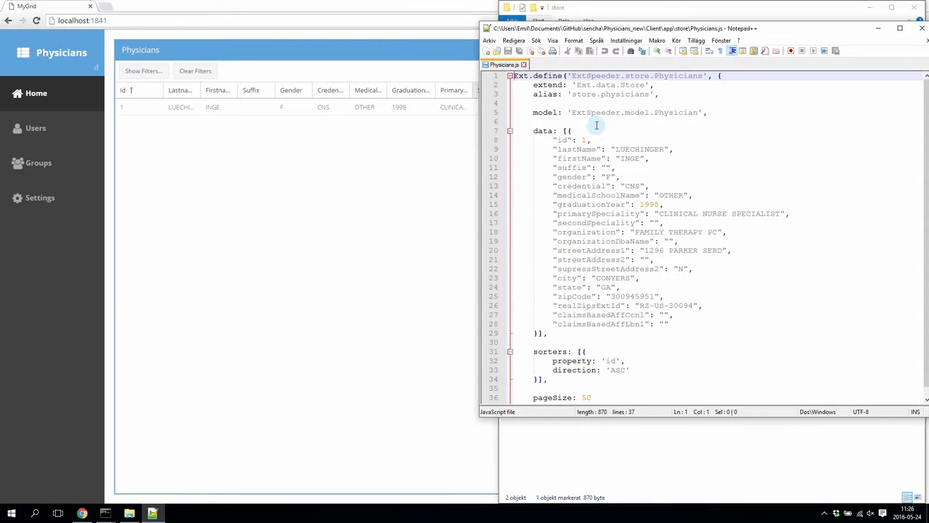
# - Change the extend line to BufferedStore and delete the hardcoded data: [...] block
pyautogui.click(623, 85)
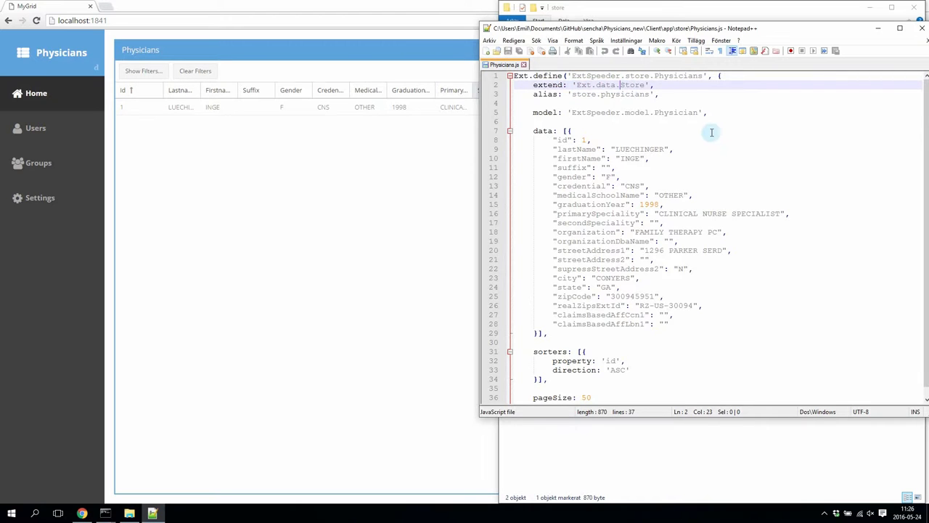
pyautogui.write('BufferedStore')
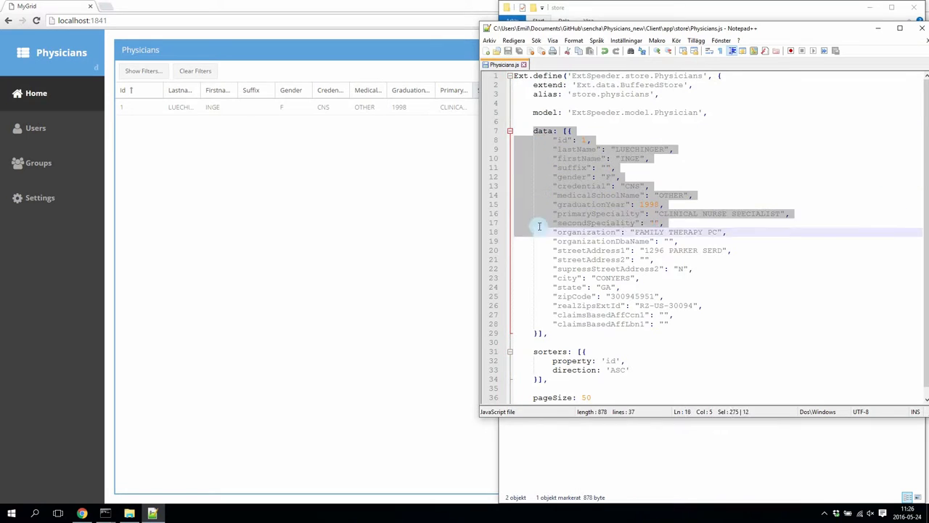
pyautogui.click(596, 303)
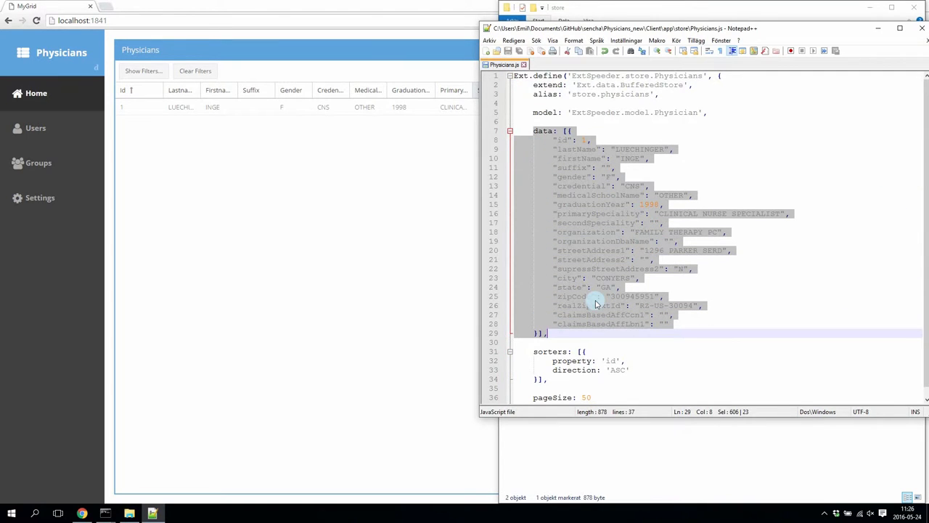
pyautogui.press('Delete')
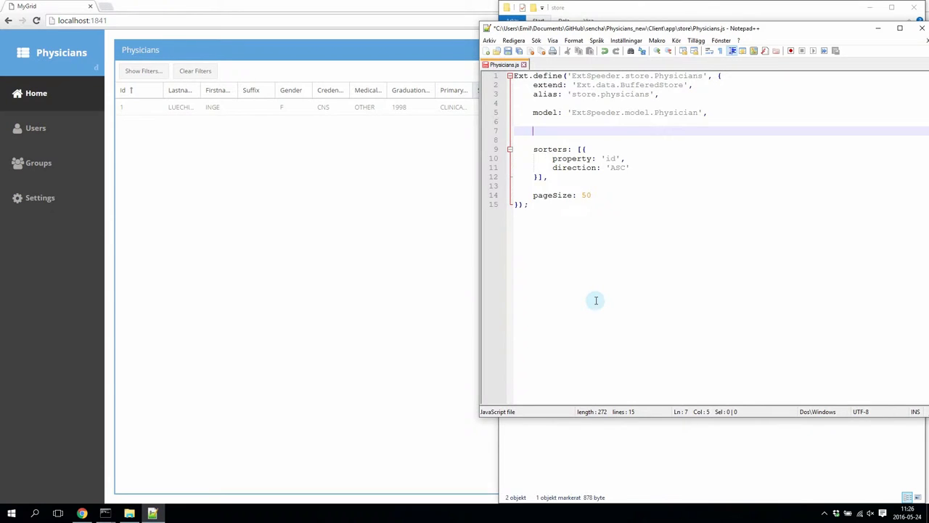
pyautogui.write('proxy : {')
pyautogui.write('type: ')
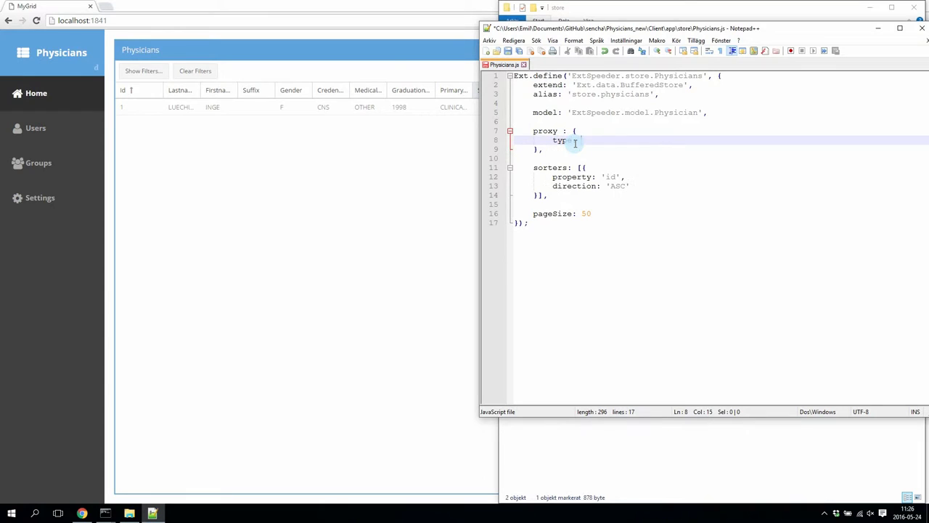
pyautogui.write("'json")
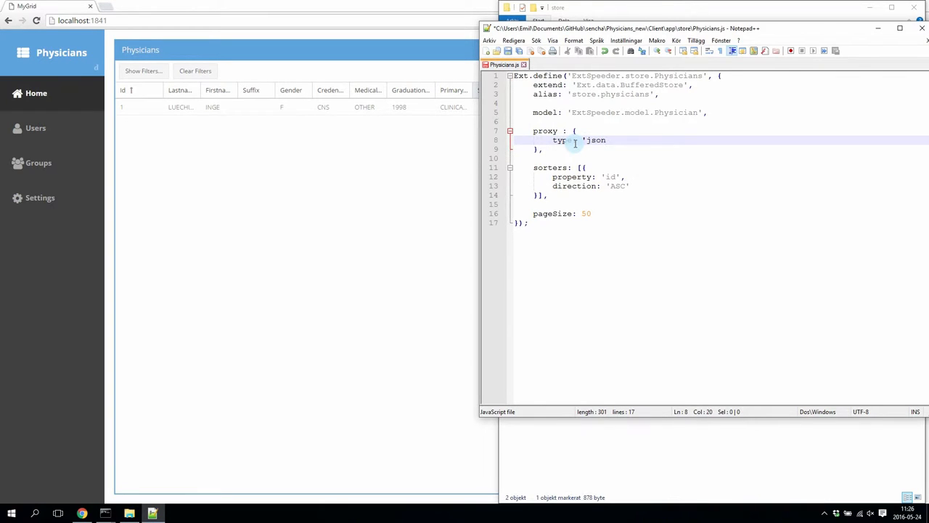
pyautogui.write("p',")
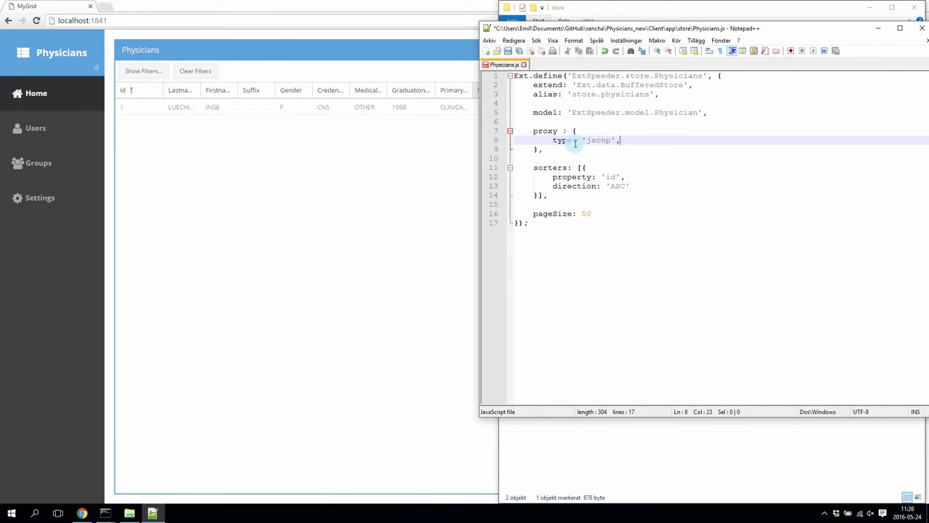
pyautogui.write("url: 'http://localhost:',")
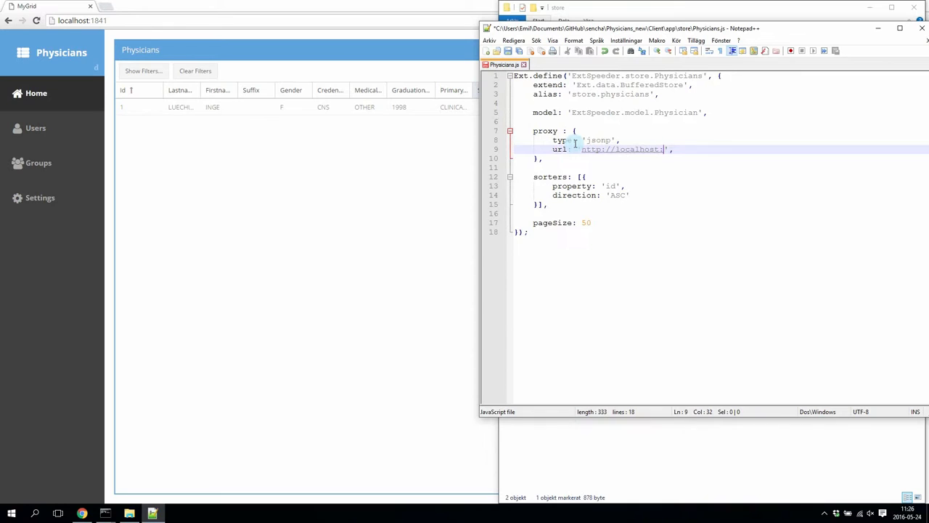
pyautogui.write('4567/')
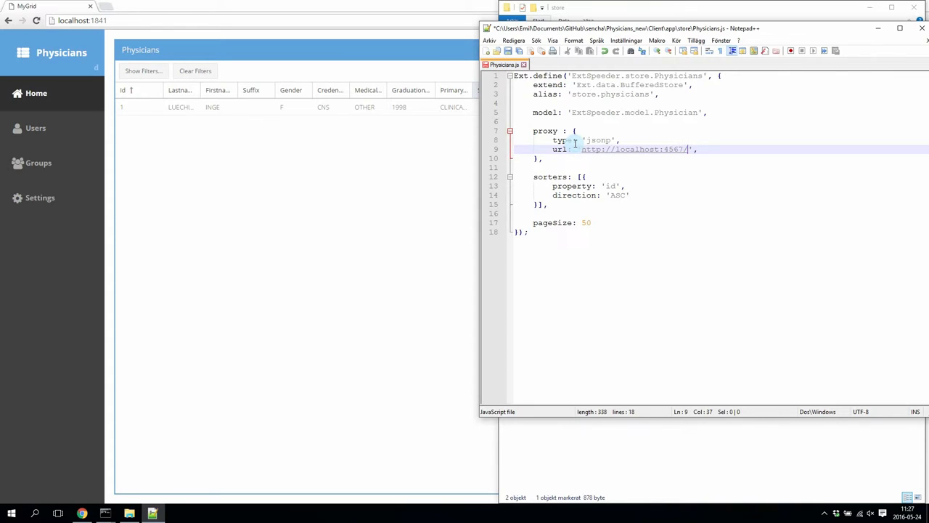
pyautogui.write('physicians/')
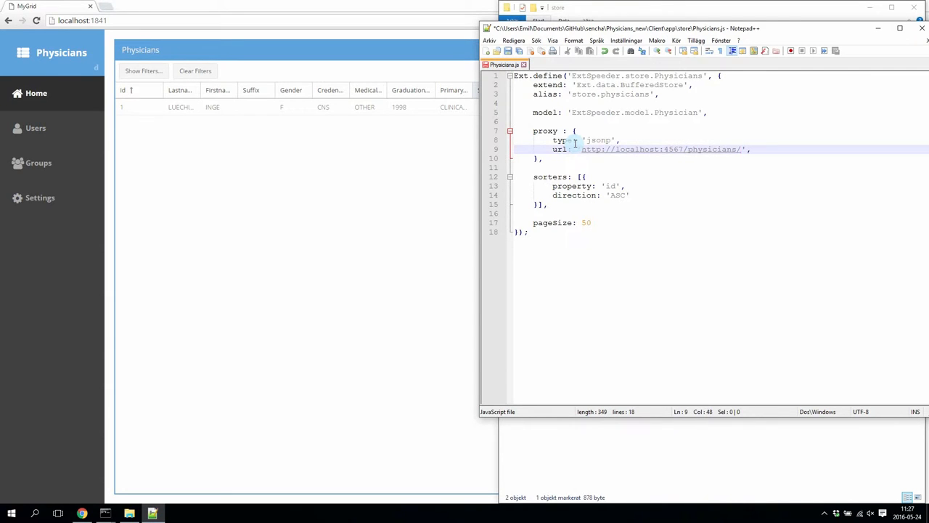
pyautogui.write('db0')
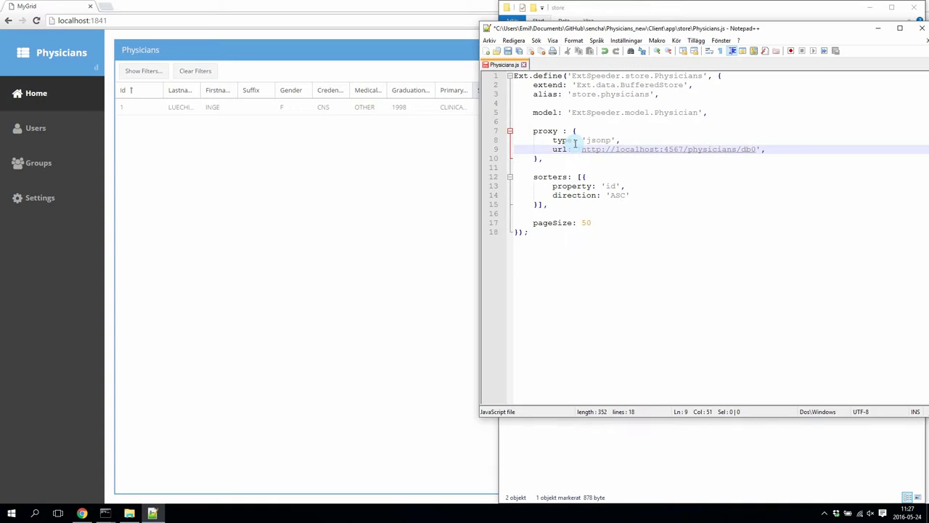
pyautogui.write('/physicians/physician')
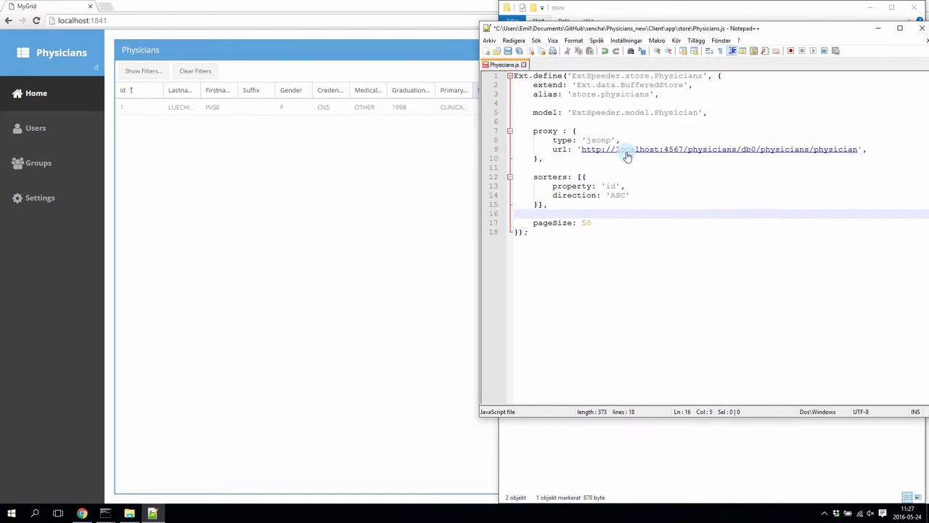
# - Add callbackKey: 'callback' and an empty reader: {} after the proxy url line
pyautogui.click(876, 149)
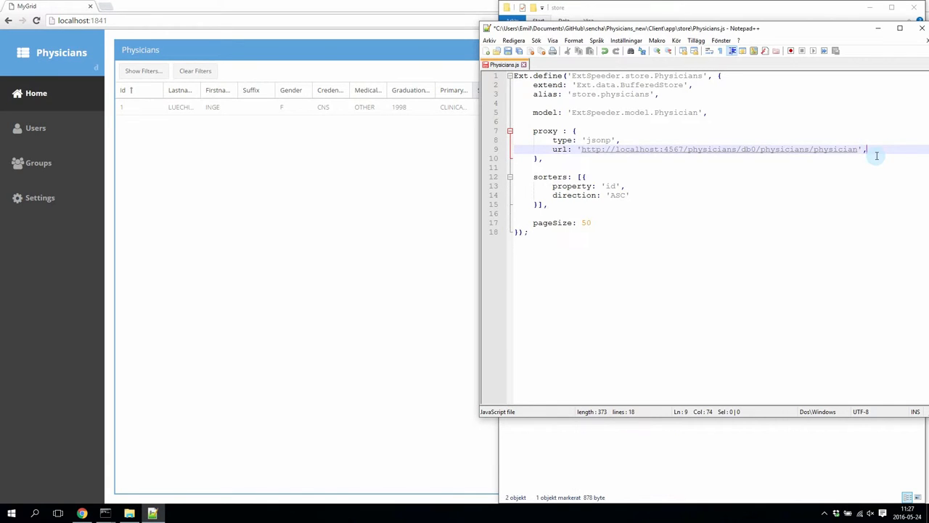
pyautogui.write('callbackKey:')
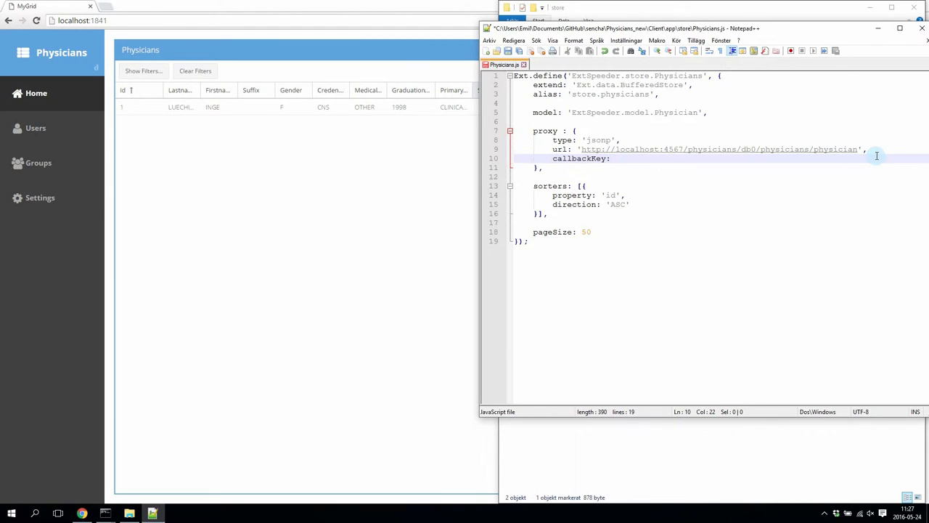
pyautogui.write("'callback',")
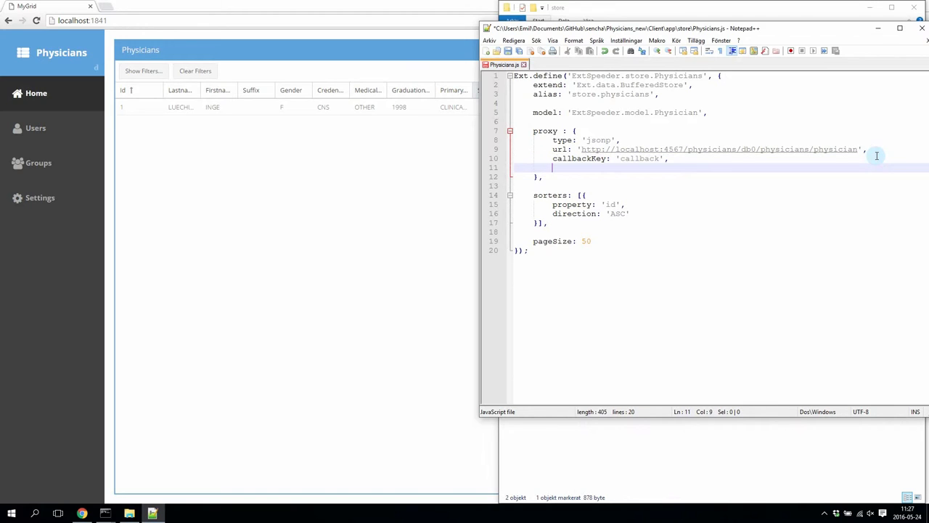
pyautogui.write('reader')
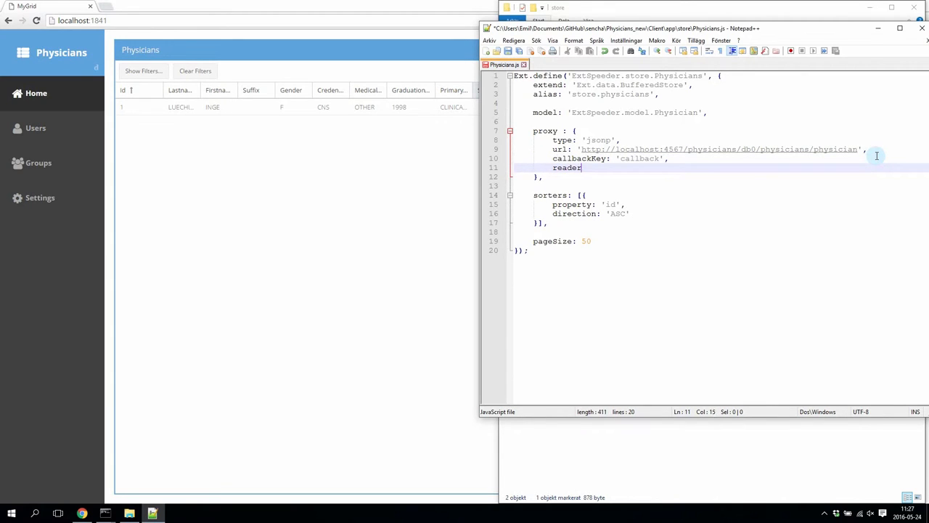
pyautogui.write(': {}')
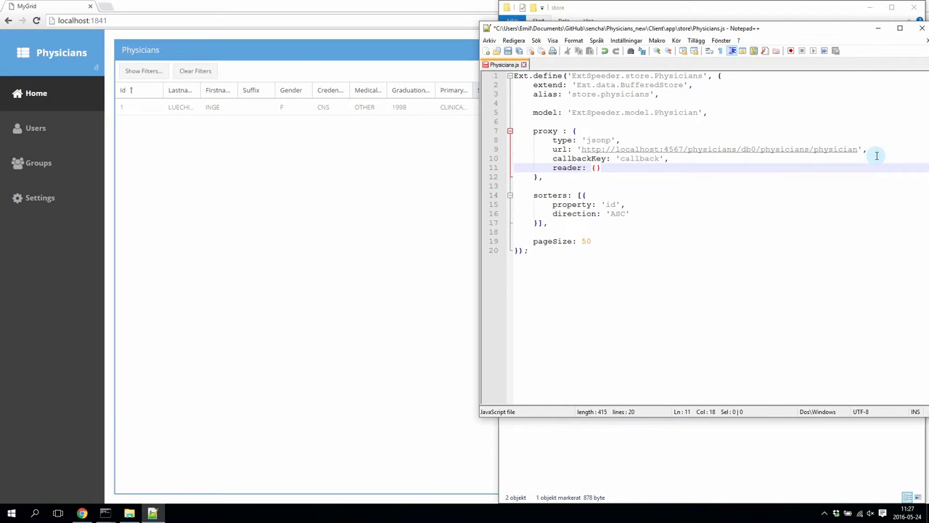
# - Add rootProperty: 'data' on a new line inside the reader braces
pyautogui.press('Enter')
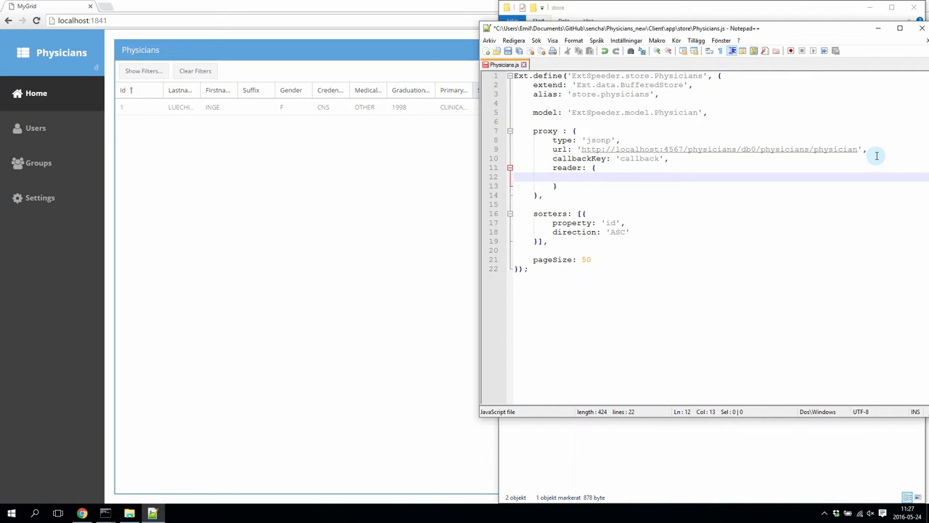
pyautogui.write('roo')
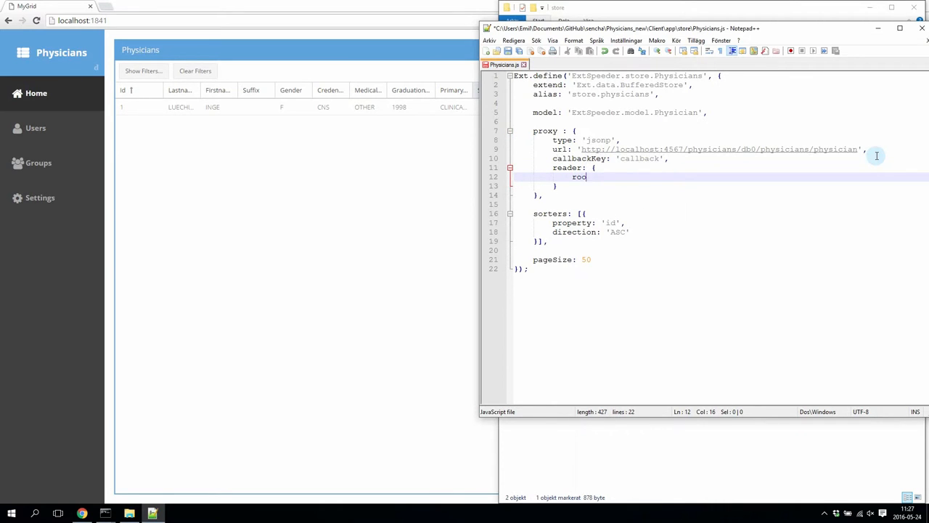
pyautogui.write('otProperty:')
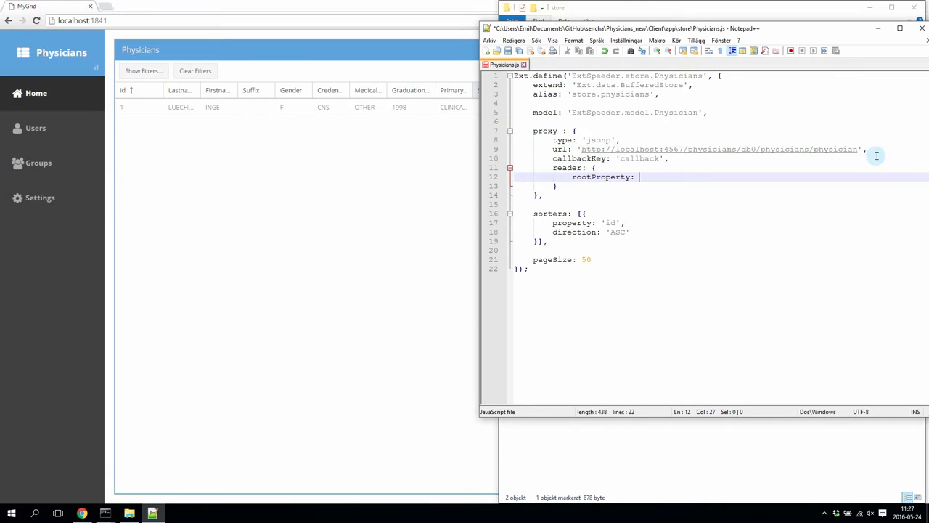
pyautogui.write("''")
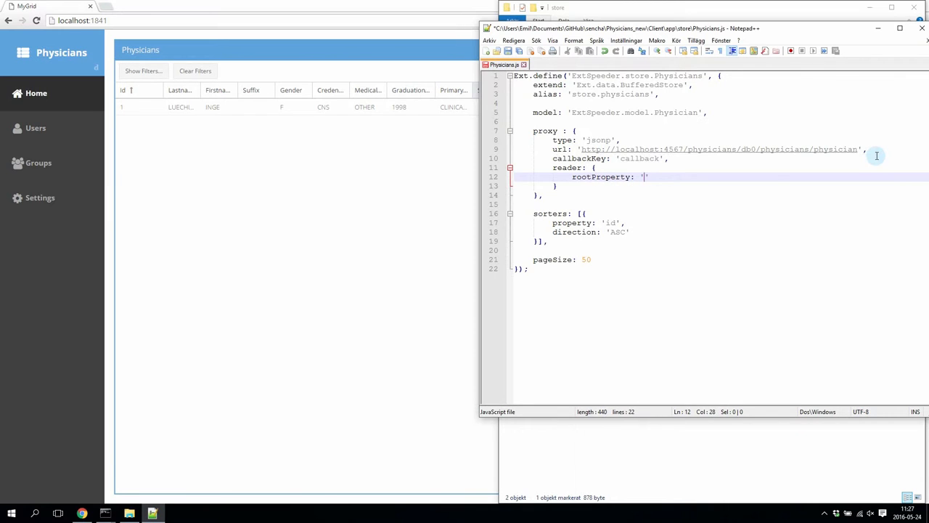
pyautogui.write('data')
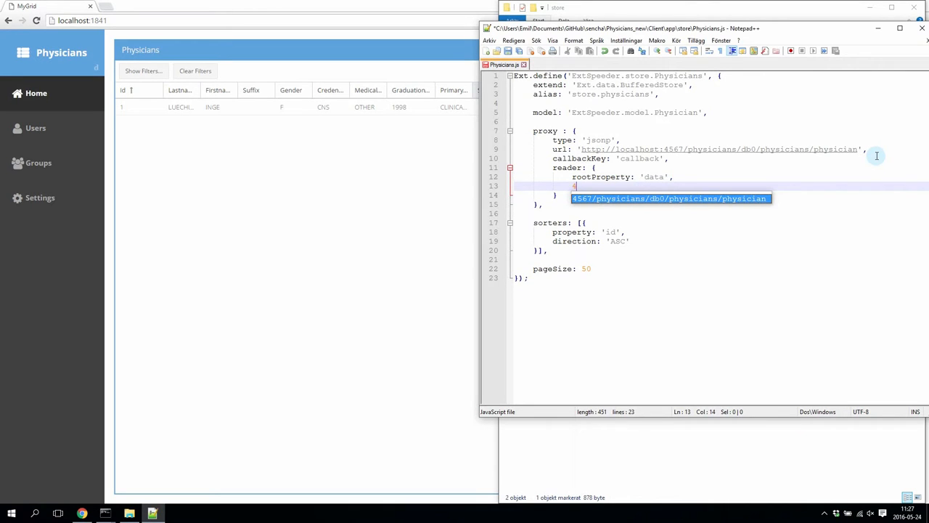
# - Add idProperty: 'id' and totalProperty: 'total' to the reader
pyautogui.write('idProp')
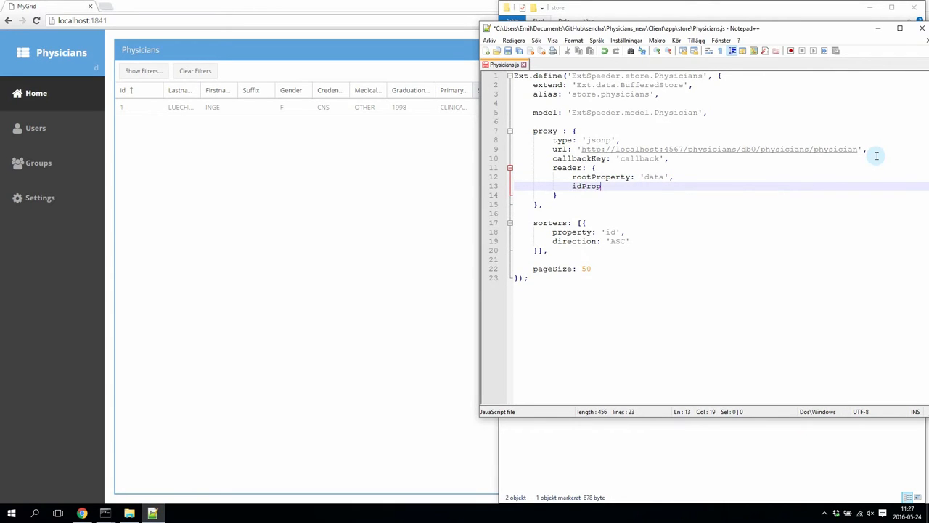
pyautogui.write('erty:')
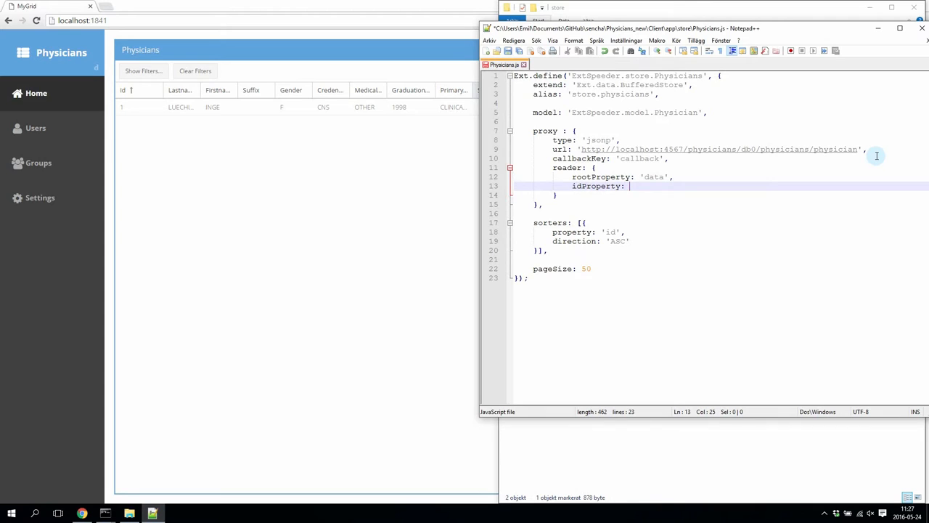
pyautogui.write("'")
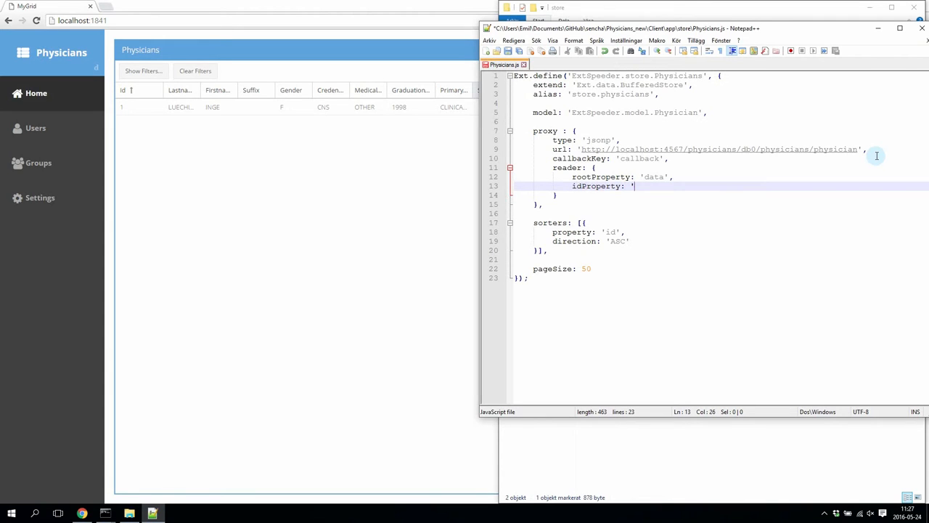
pyautogui.write("id',")
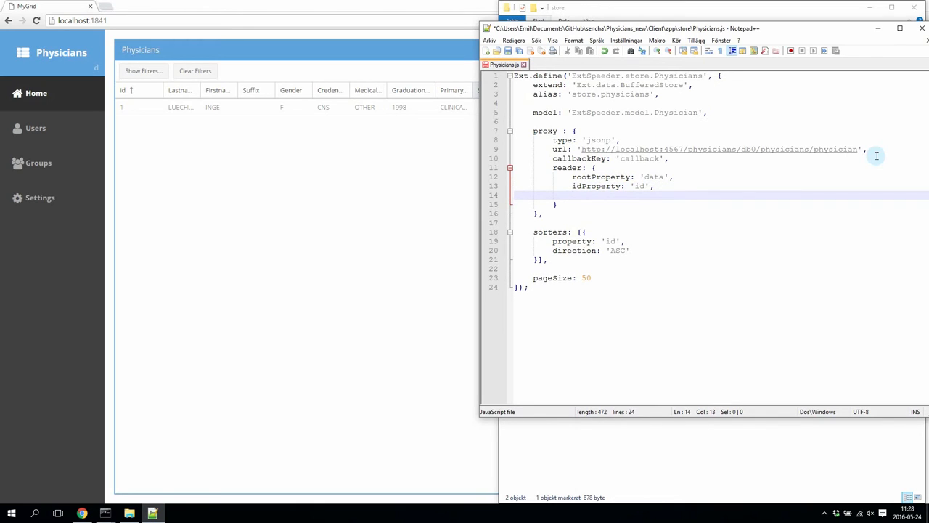
pyautogui.write('totalProp')
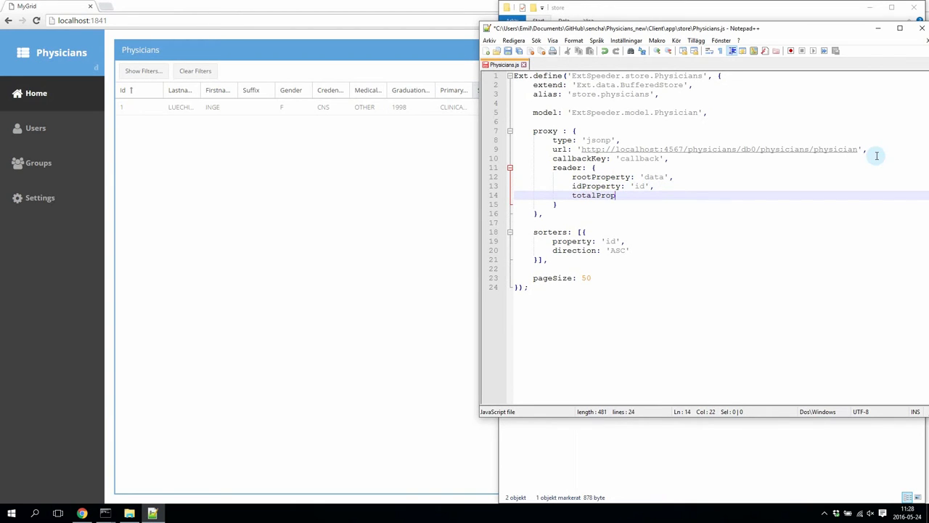
pyautogui.write('erty:')
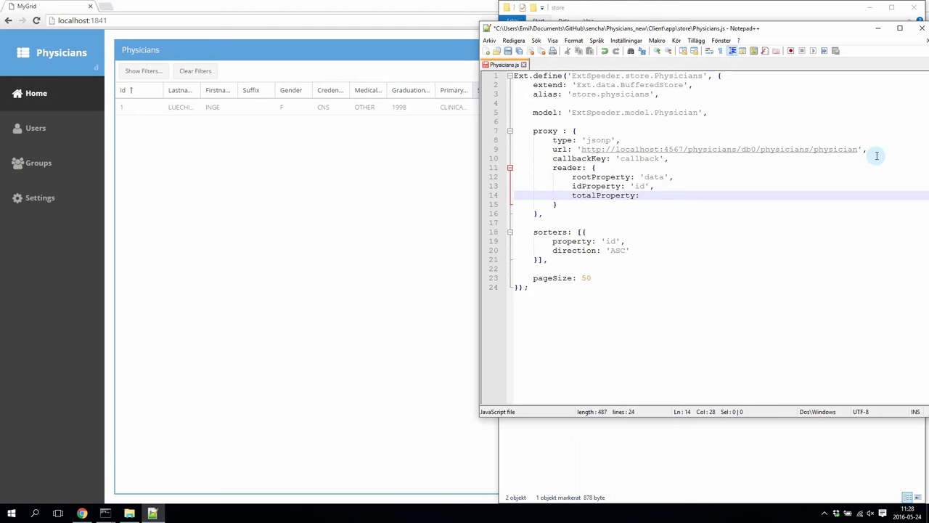
pyautogui.write("'total")
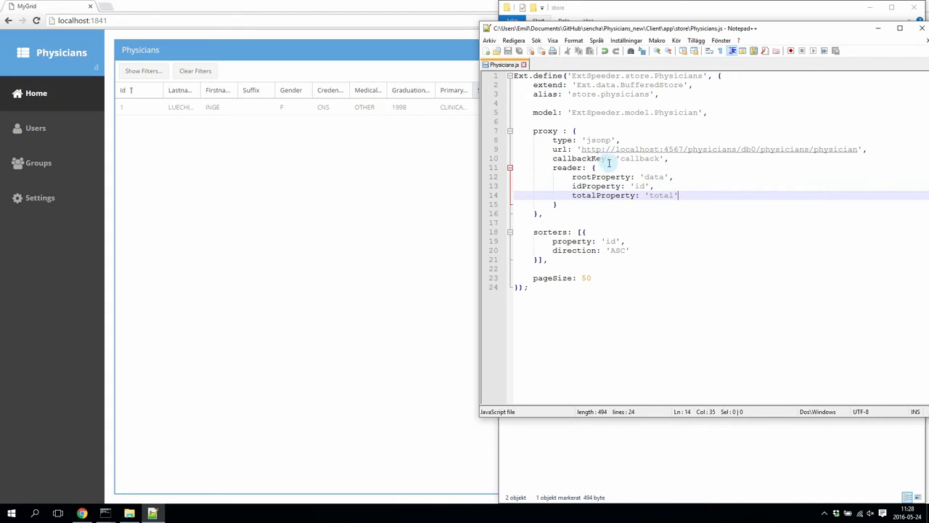
pyautogui.moveTo(554, 240)
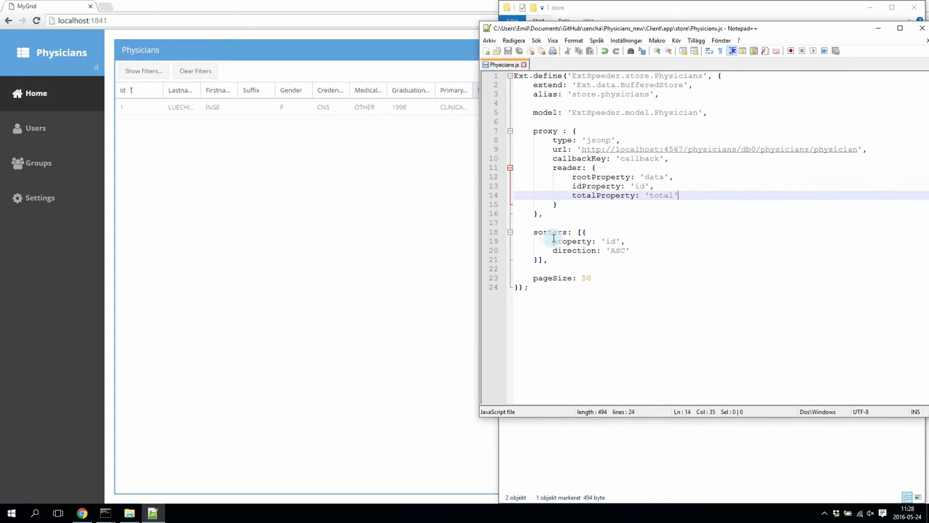
# - Add autoLoad: true below the proxy block, save, and bring up the build watcher console
pyautogui.press('Enter')
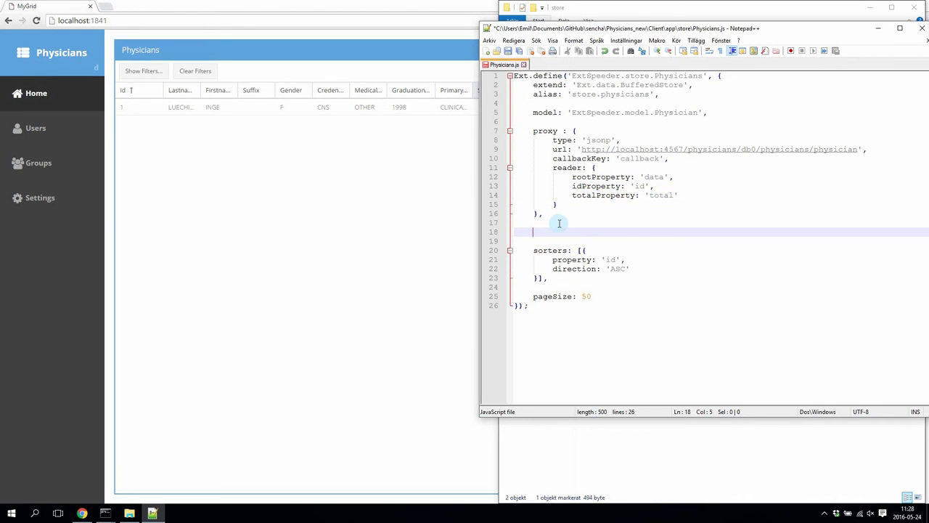
pyautogui.write('auto')
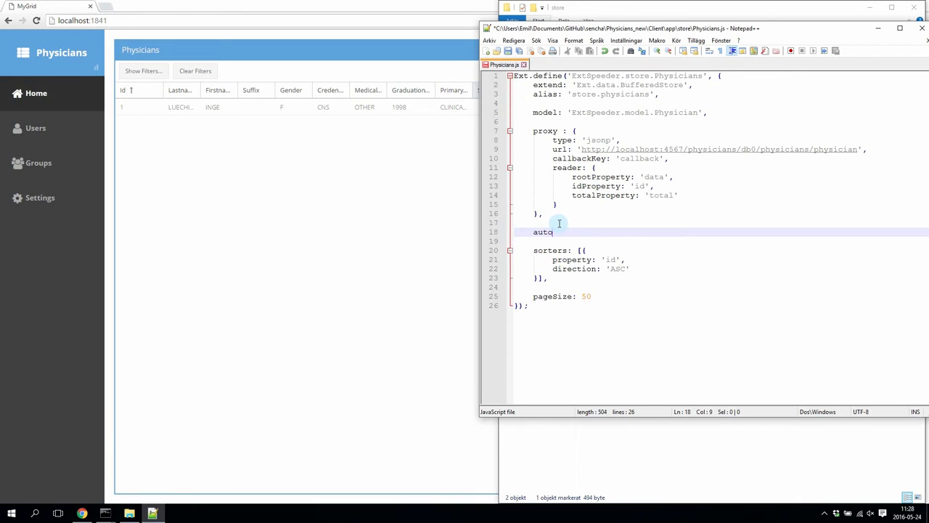
pyautogui.write('Load: true,')
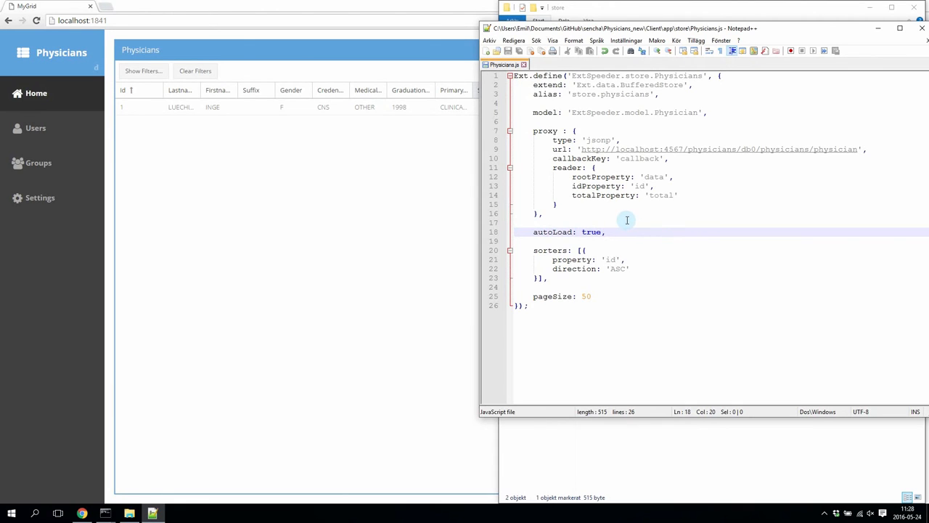
pyautogui.click(104, 513)
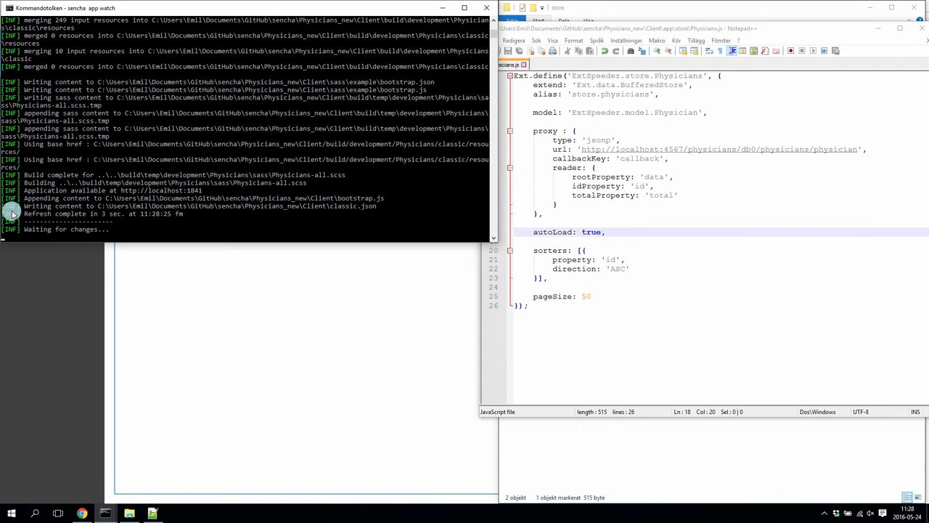
pyautogui.moveTo(118, 228)
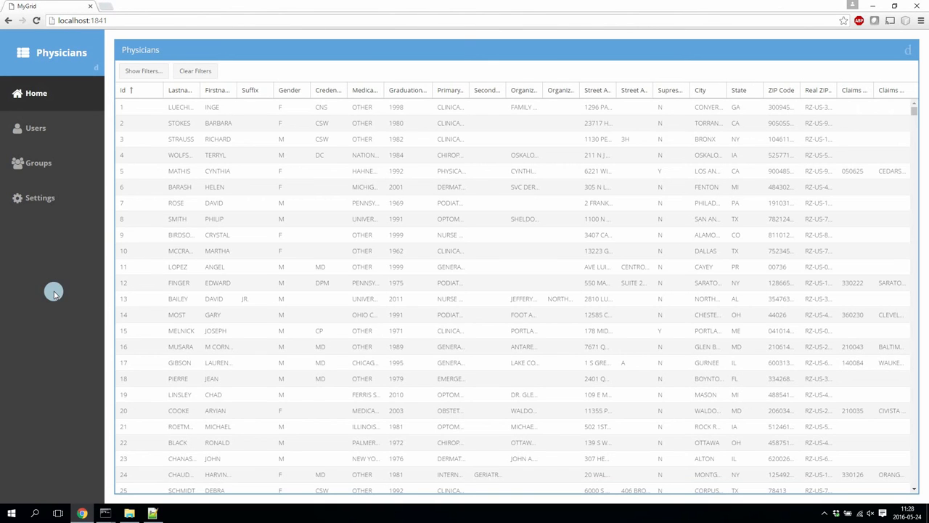
# - Scroll down the Physicians grid to rows near id 243,700 loading from the server
pyautogui.scroll(-3)
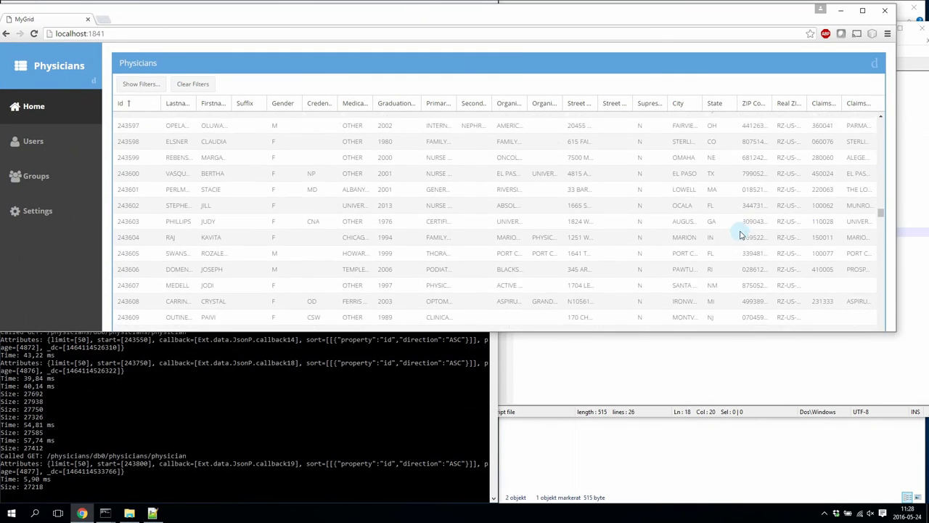
pyautogui.scroll(-3)
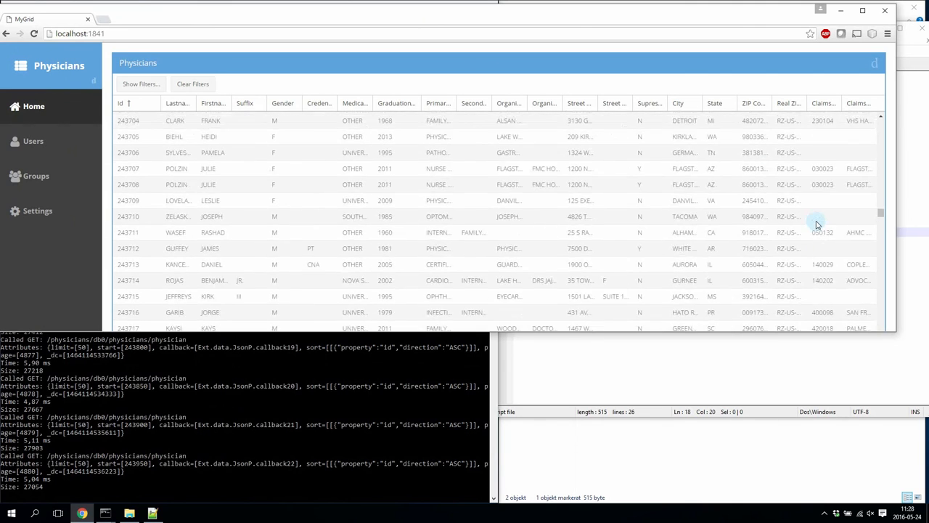